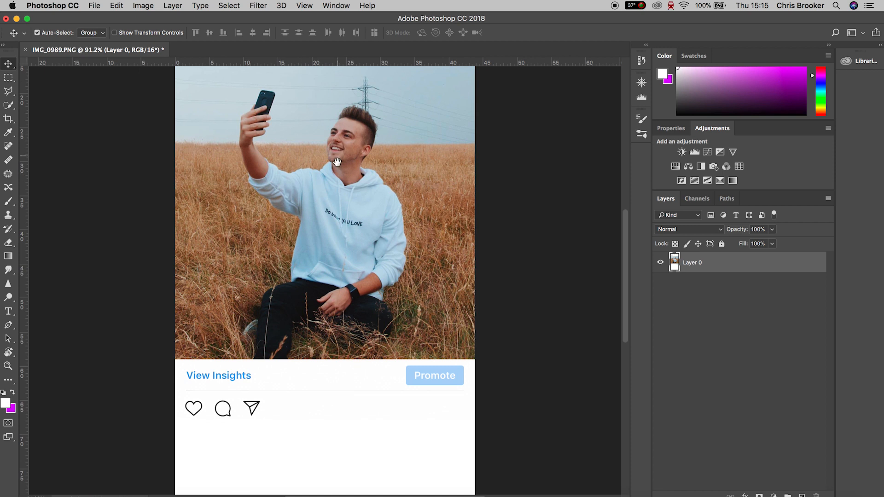
Marquee-select the post's photo area and copy it onto a new layer (Layer 1)
{"action": "scroll", "scroll_direction": "down", "scroll_amount": 3}
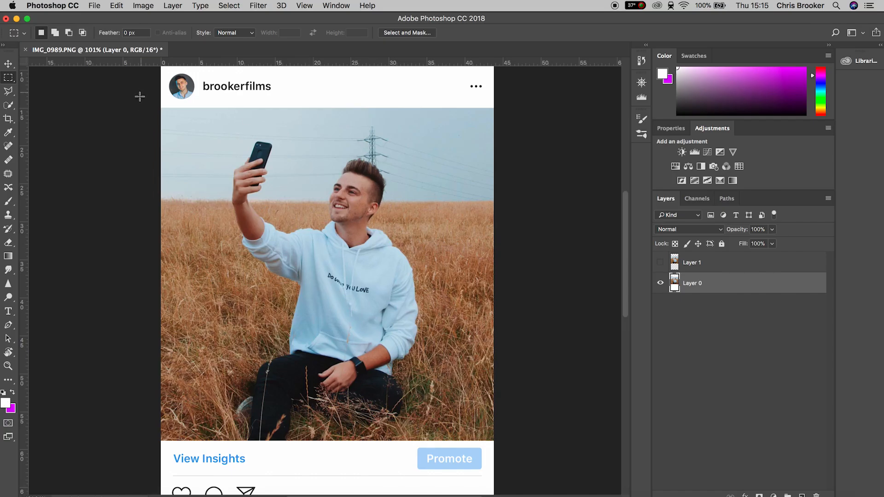
{"action": "left_click_drag", "start_coordinate": [164, 109], "coordinate": [431, 330]}
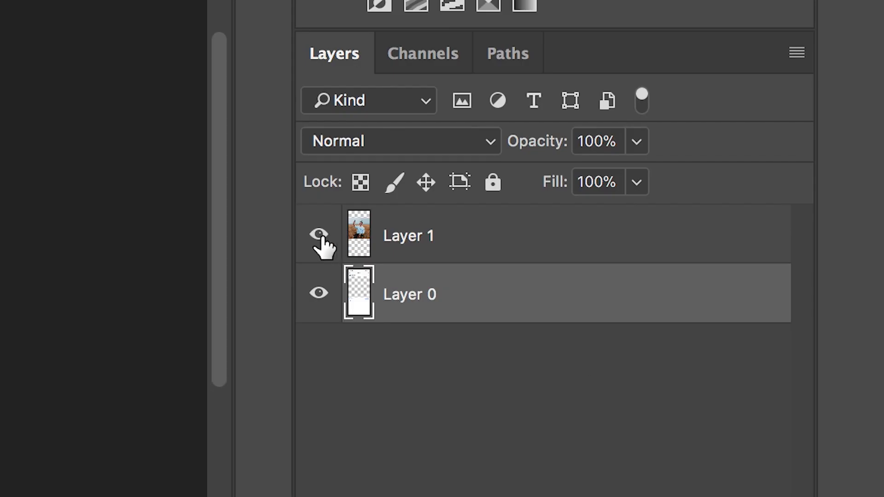
Show Layer 1 again, scale it up and shift it so it extends over the post header
{"action": "left_click", "coordinate": [408, 235]}
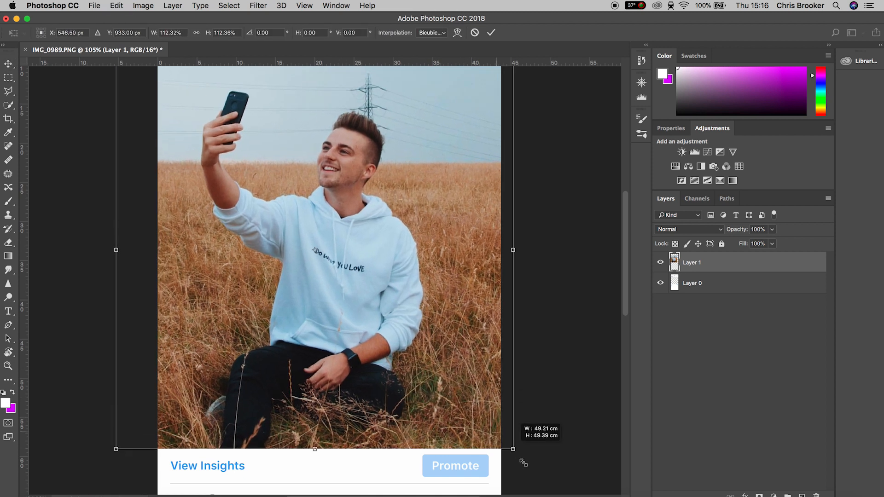
{"action": "left_click_drag", "start_coordinate": [512, 450], "coordinate": [546, 484]}
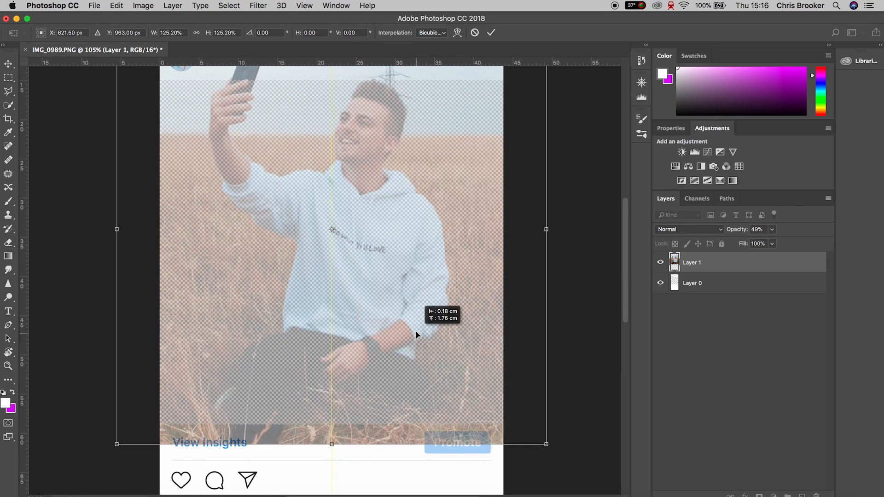
{"action": "left_click_drag", "start_coordinate": [418, 335], "coordinate": [420, 318]}
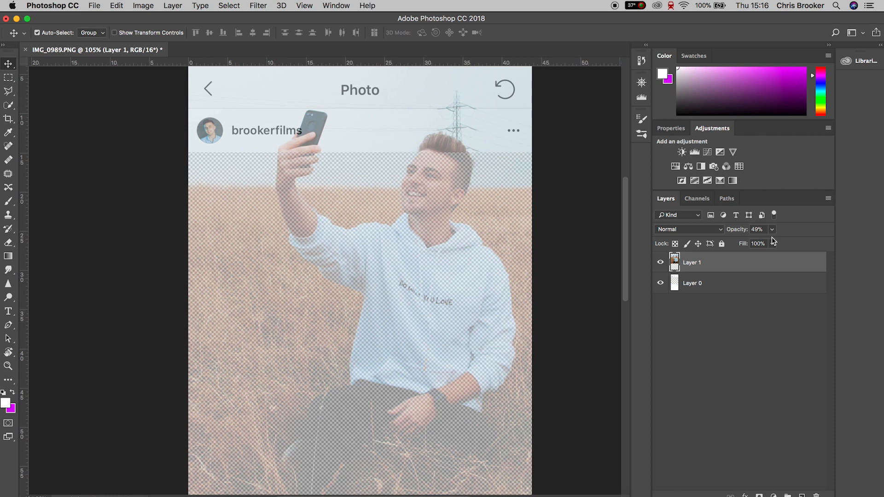
Slide Layer 1's opacity up and down to compare alignment, then return to working on it
{"action": "left_click", "coordinate": [771, 243]}
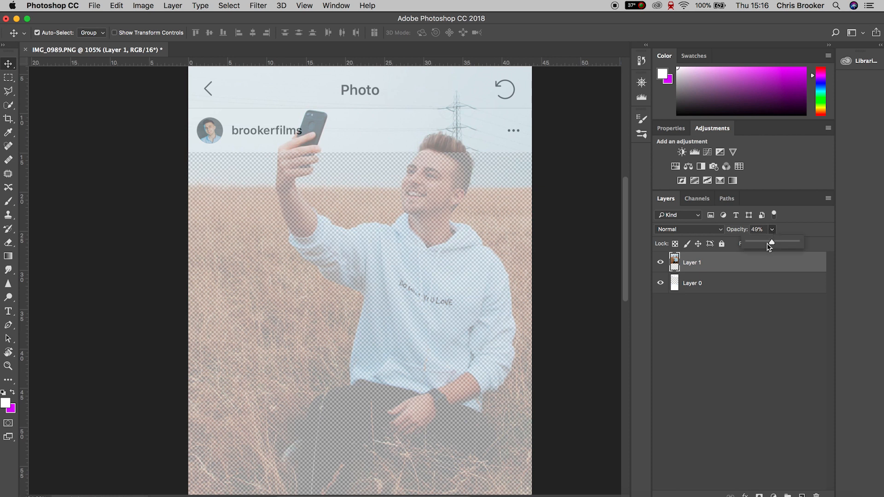
{"action": "left_click_drag", "start_coordinate": [772, 243], "coordinate": [798, 243]}
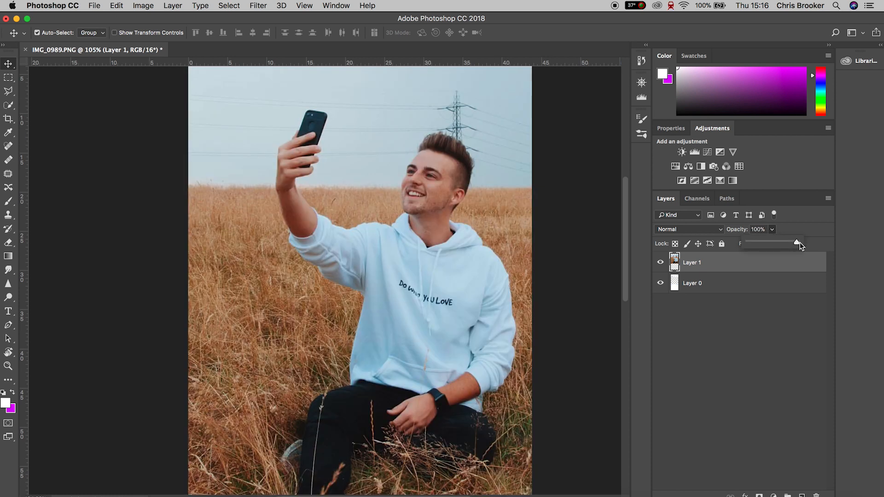
{"action": "left_click_drag", "start_coordinate": [796, 242], "coordinate": [767, 242]}
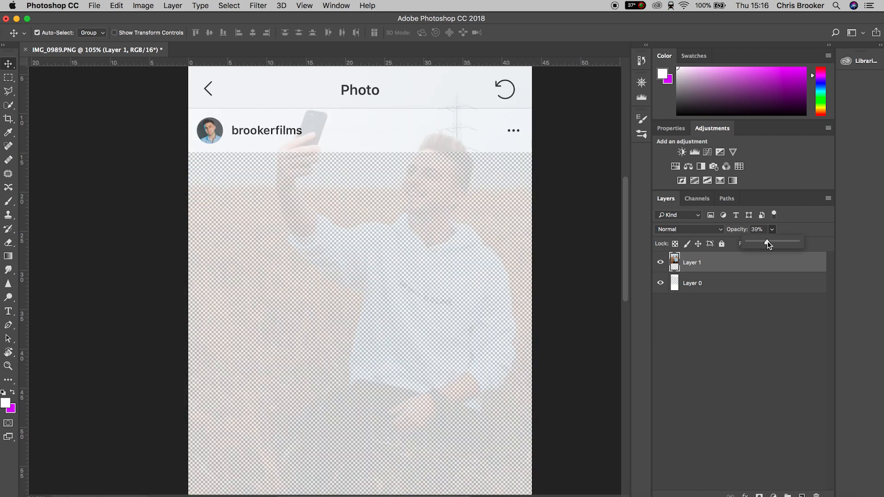
{"action": "left_click_drag", "start_coordinate": [767, 243], "coordinate": [777, 243]}
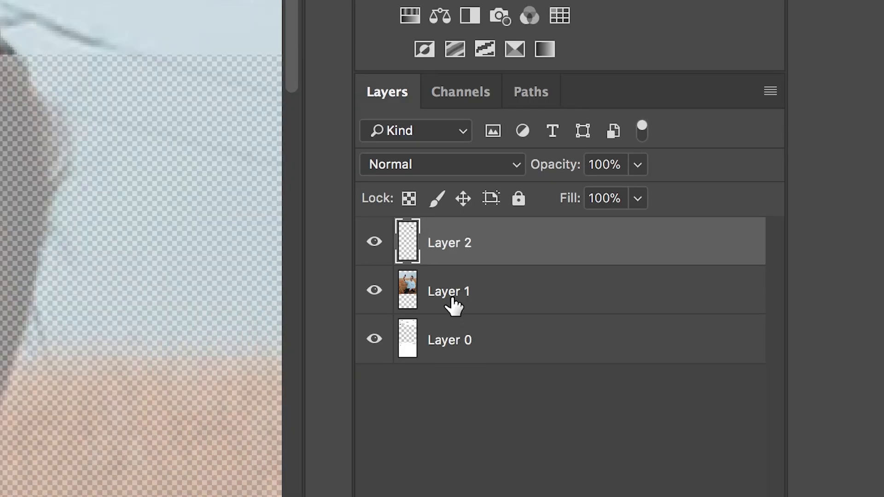
{"action": "left_click", "coordinate": [449, 291]}
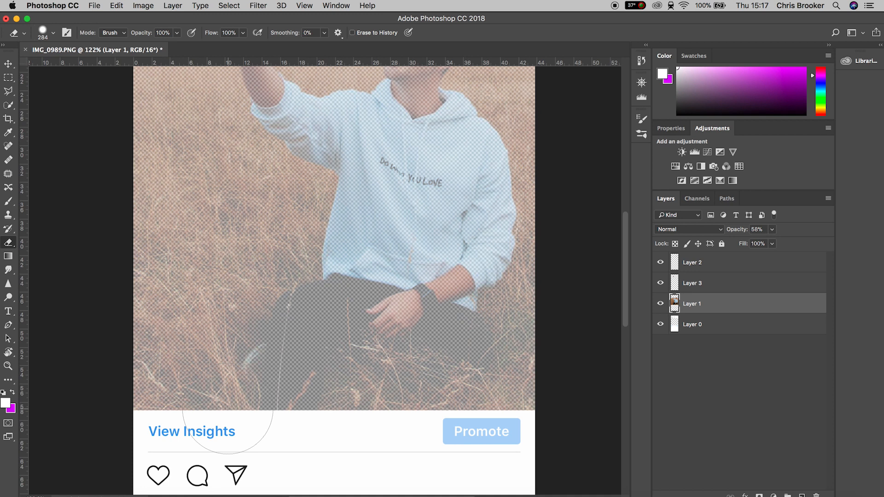
Erase the photo layer where it covers the buttons below the frame with a large eraser
{"action": "left_click", "coordinate": [8, 63]}
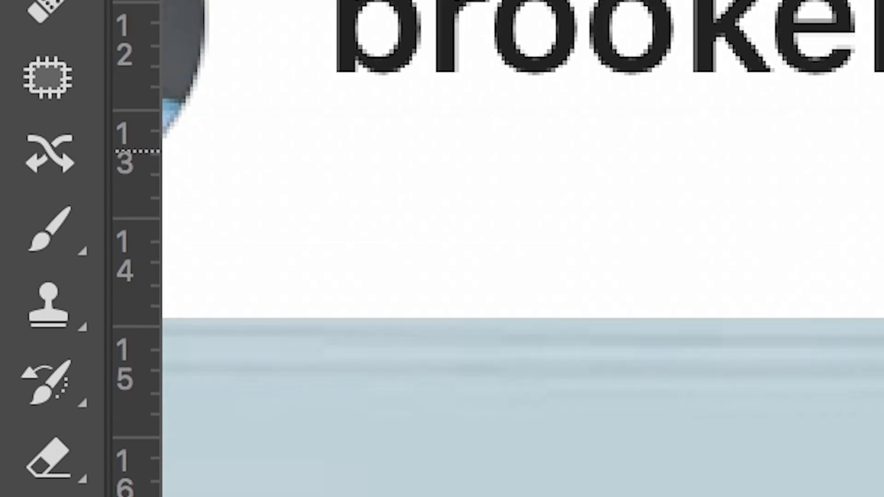
Paint black shadow strokes on Layer 4 beside the phone and along the top of the hair
{"action": "left_click", "coordinate": [48, 234]}
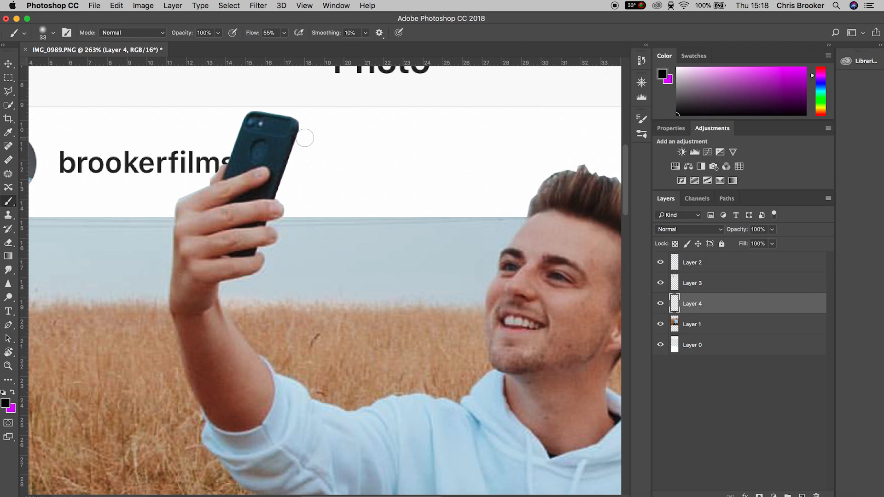
{"action": "left_click_drag", "start_coordinate": [305, 138], "coordinate": [288, 167]}
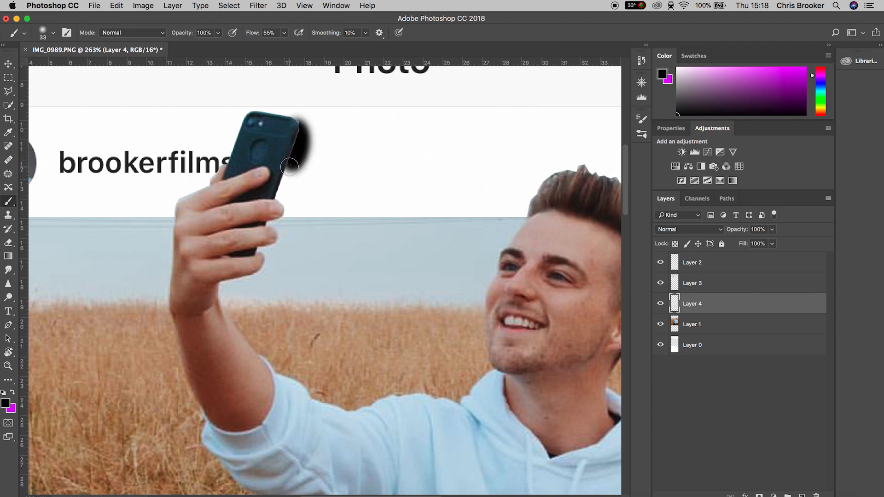
{"action": "left_click_drag", "start_coordinate": [289, 168], "coordinate": [287, 207]}
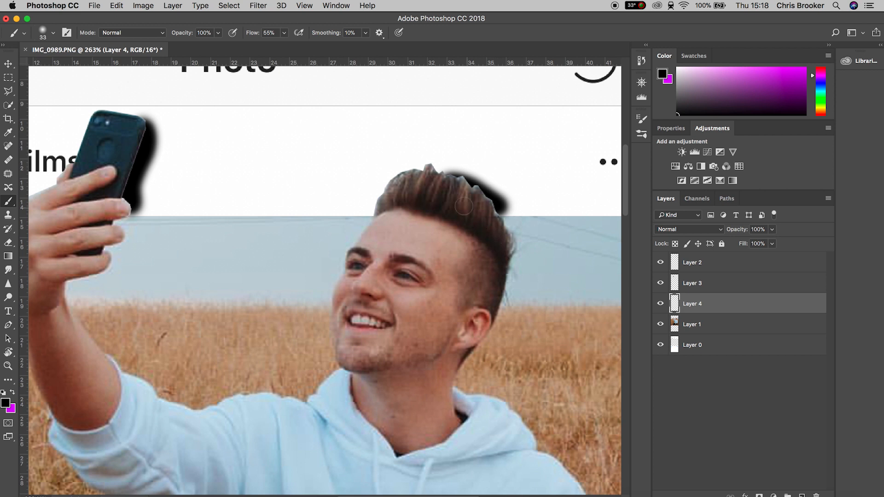
{"action": "left_click_drag", "start_coordinate": [463, 205], "coordinate": [498, 205]}
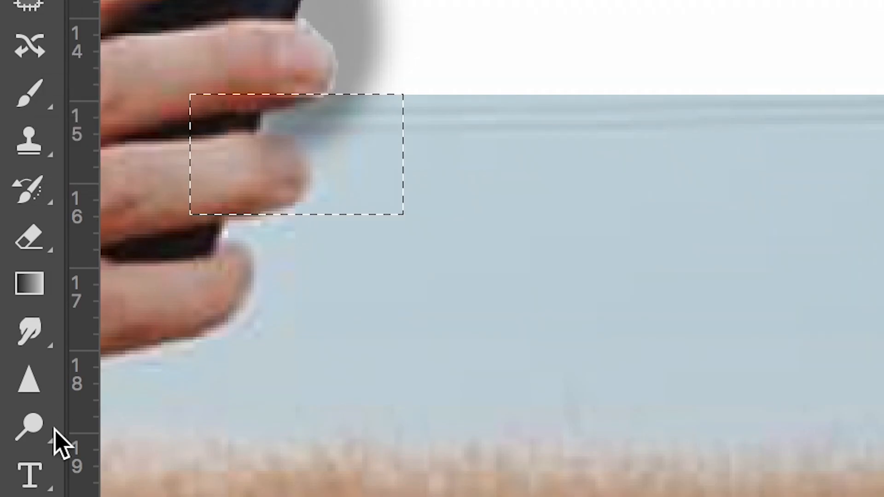
Soften the painted shadows on Layer 4 with a Gaussian Blur
{"action": "left_click", "coordinate": [29, 236]}
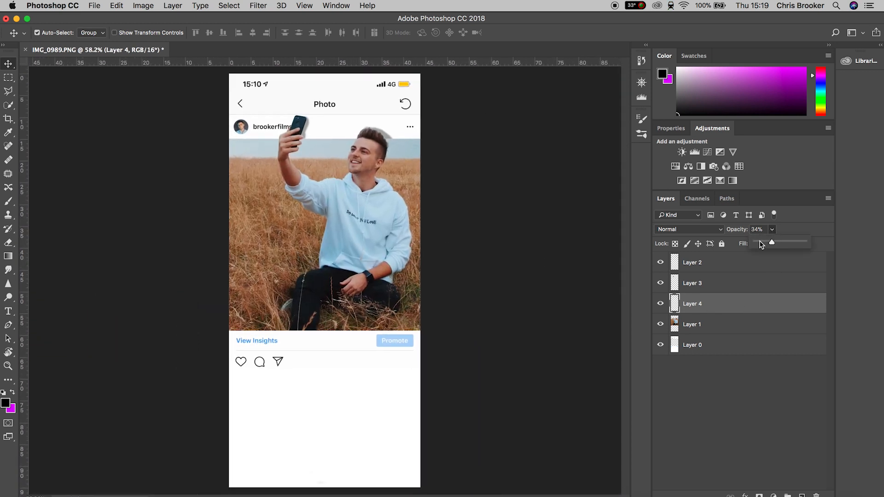
Lower the shadow layer's opacity to around 30% for subtle shadows
{"action": "left_click_drag", "start_coordinate": [772, 243], "coordinate": [761, 242]}
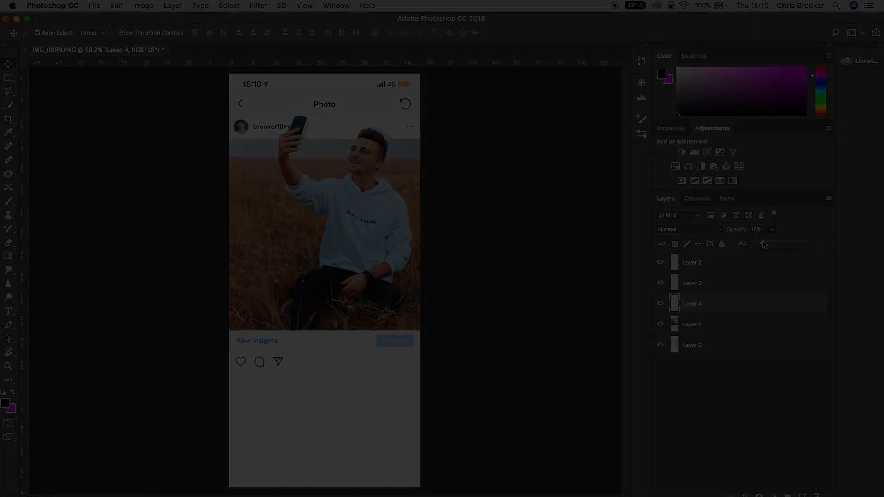